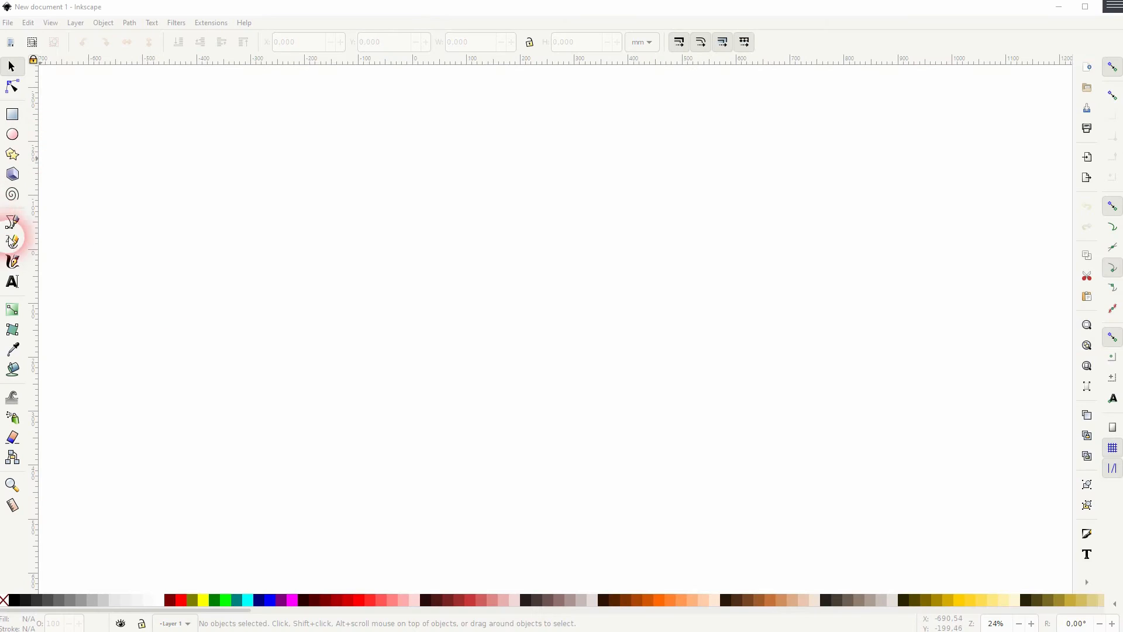
Step: Draw a horizontal Bezier line and duplicate-stack it into 2, 4 and then 8 lines
click(11, 223)
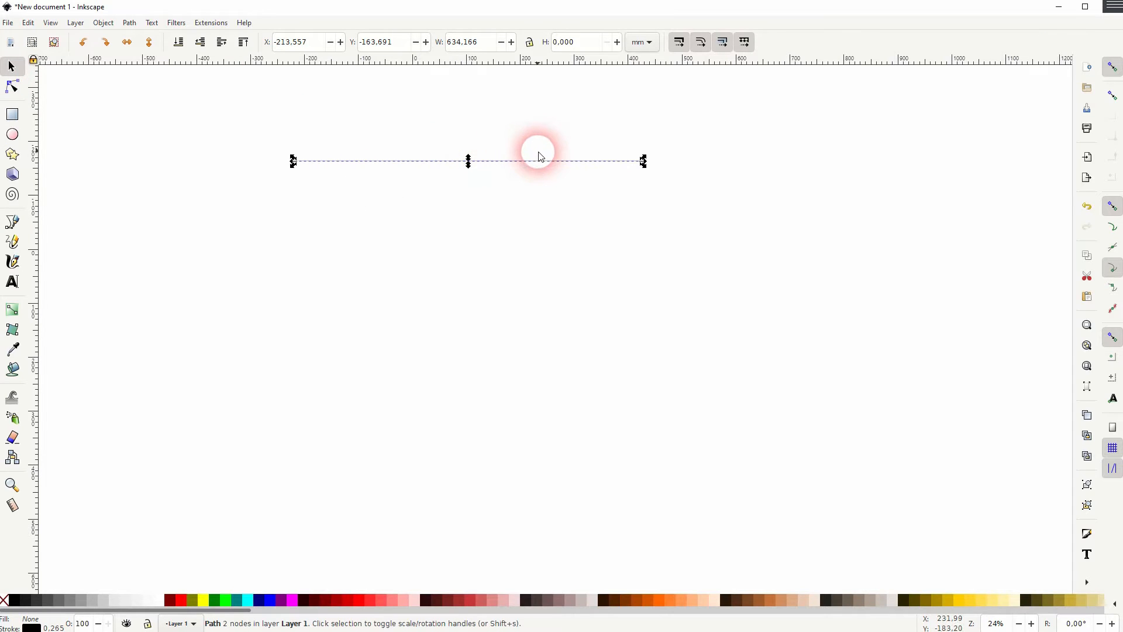
drag(537, 156, 808, 185)
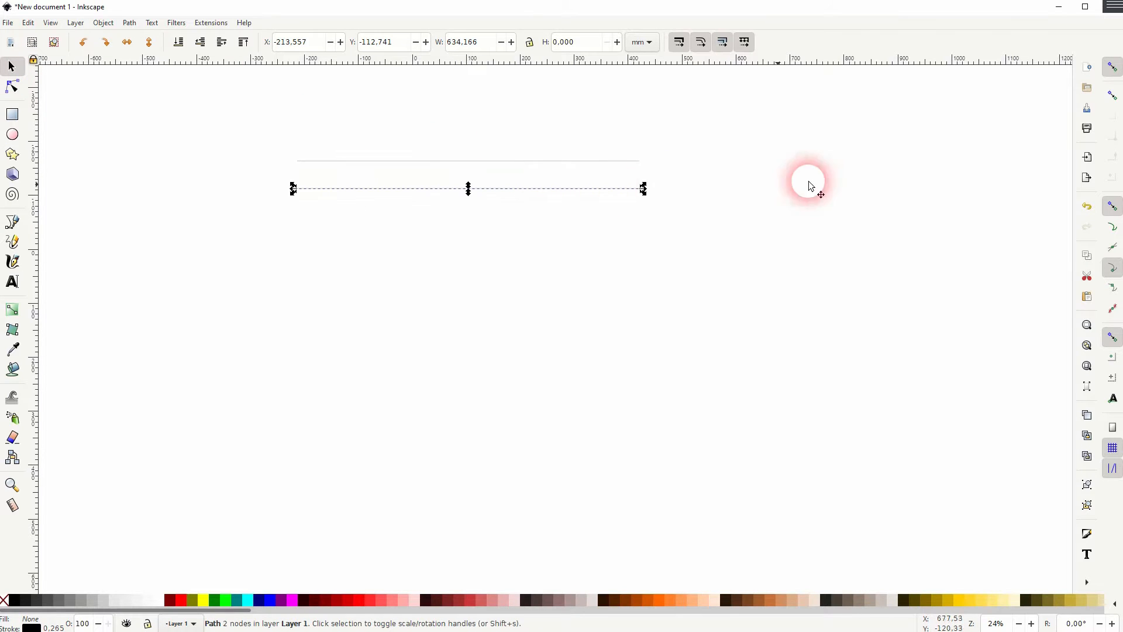
mouse_move(553, 197)
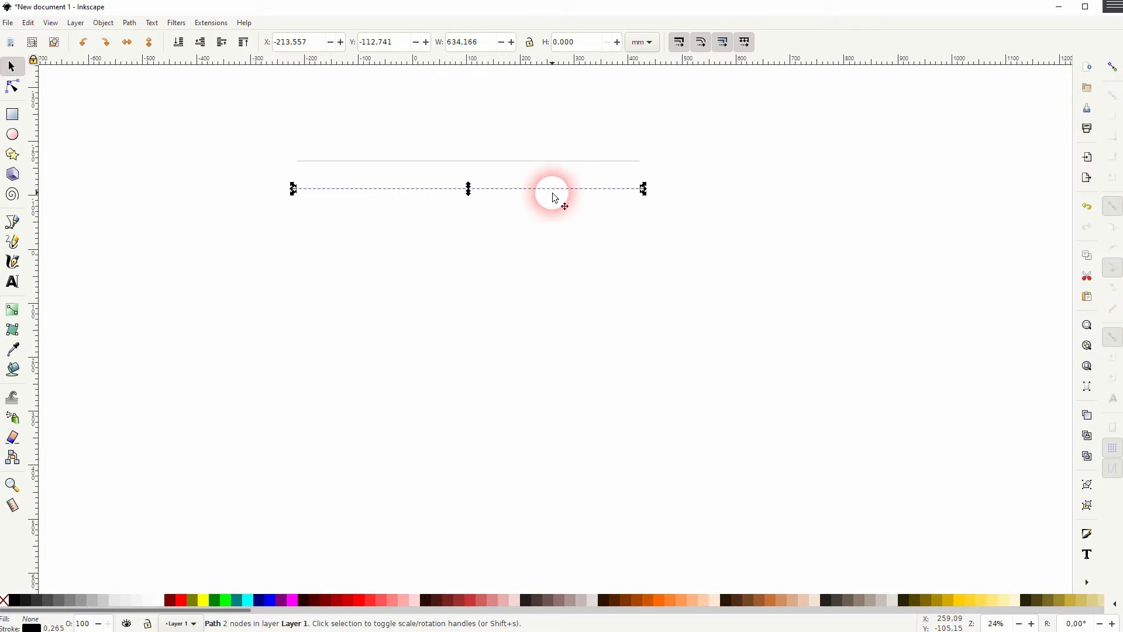
drag(551, 190, 551, 169)
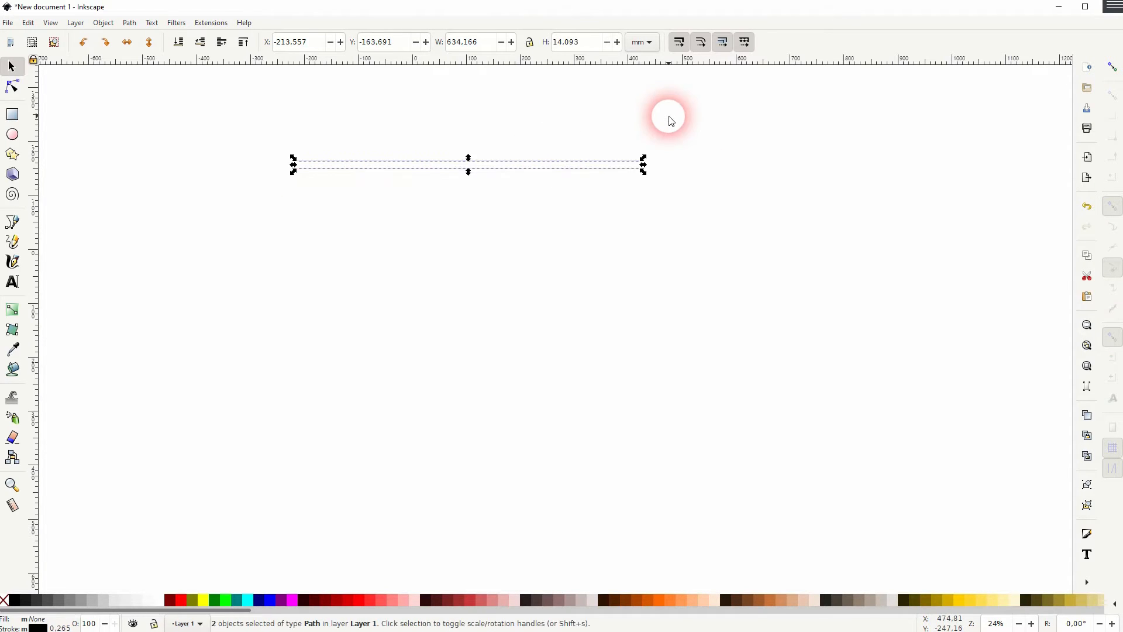
drag(669, 118, 569, 188)
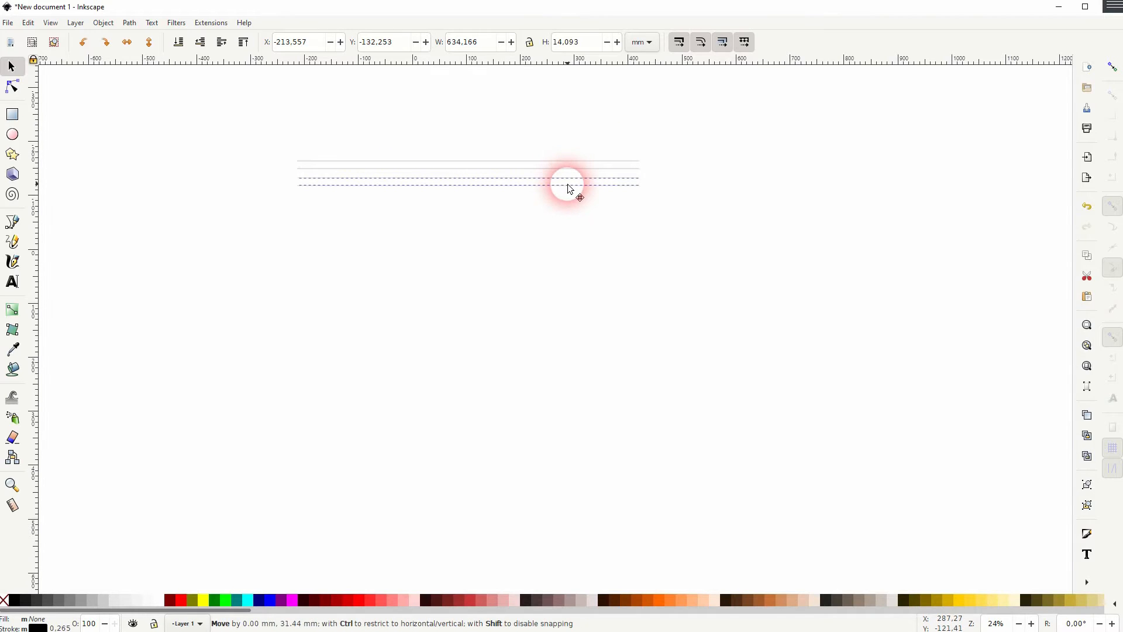
drag(568, 188, 548, 215)
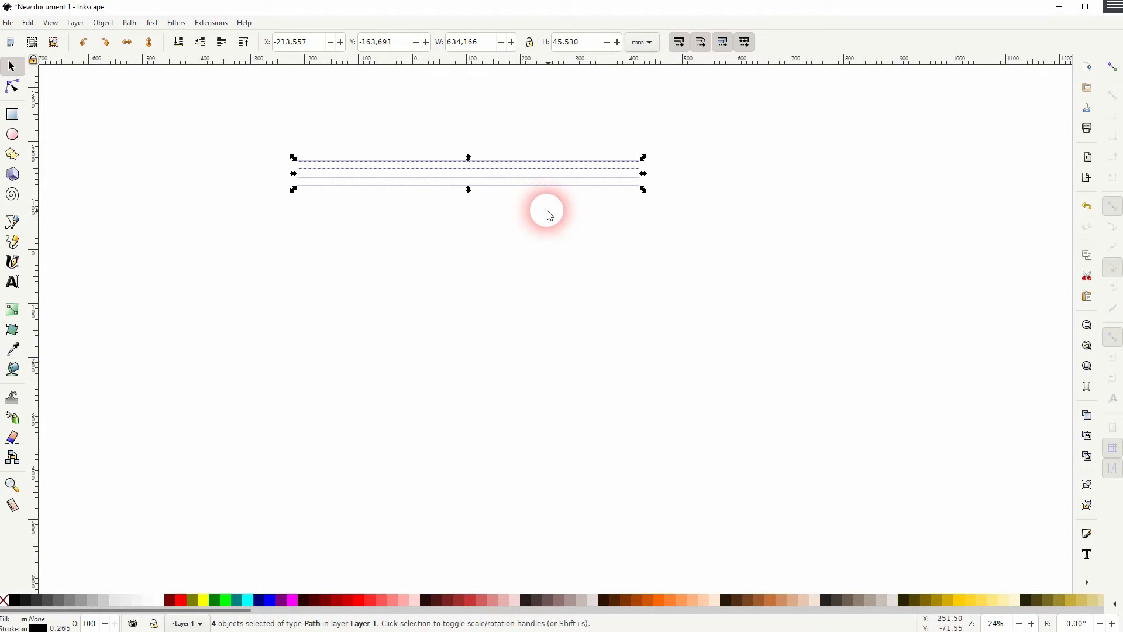
drag(548, 215, 548, 229)
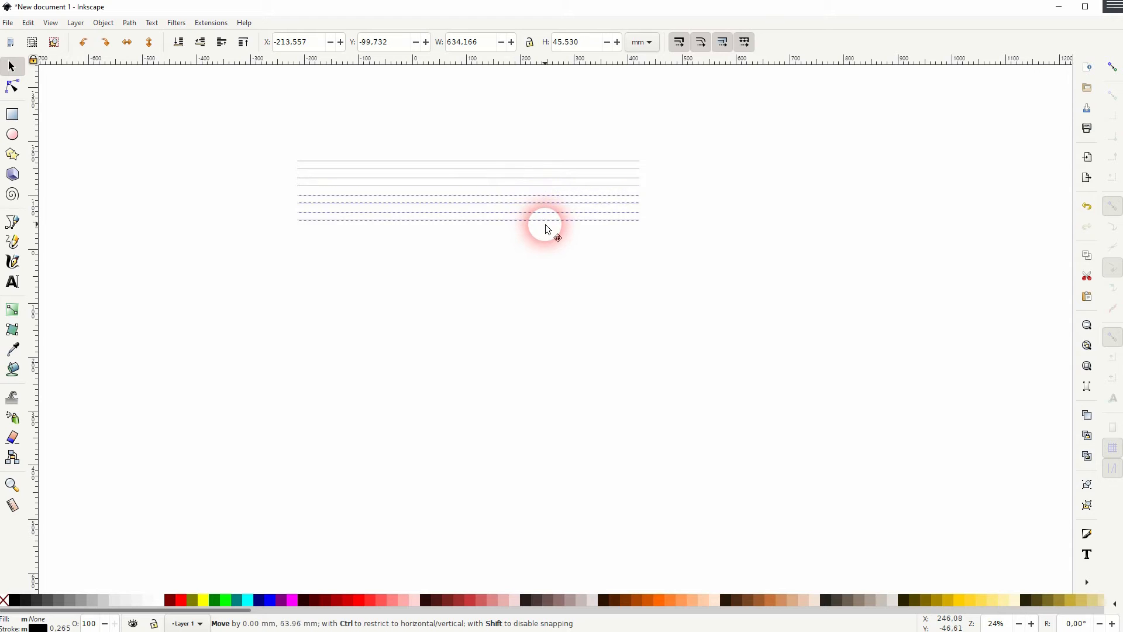
Step: Keep duplicating and dragging the line sets down until the stack holds 64 lines
drag(544, 229, 694, 139)
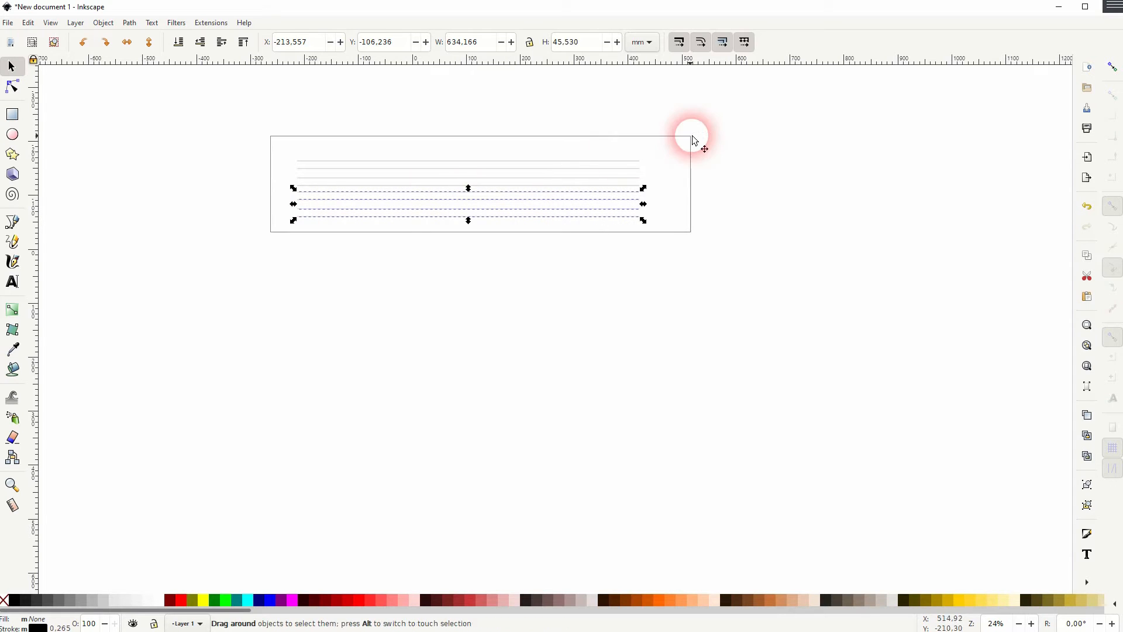
drag(692, 139, 591, 283)
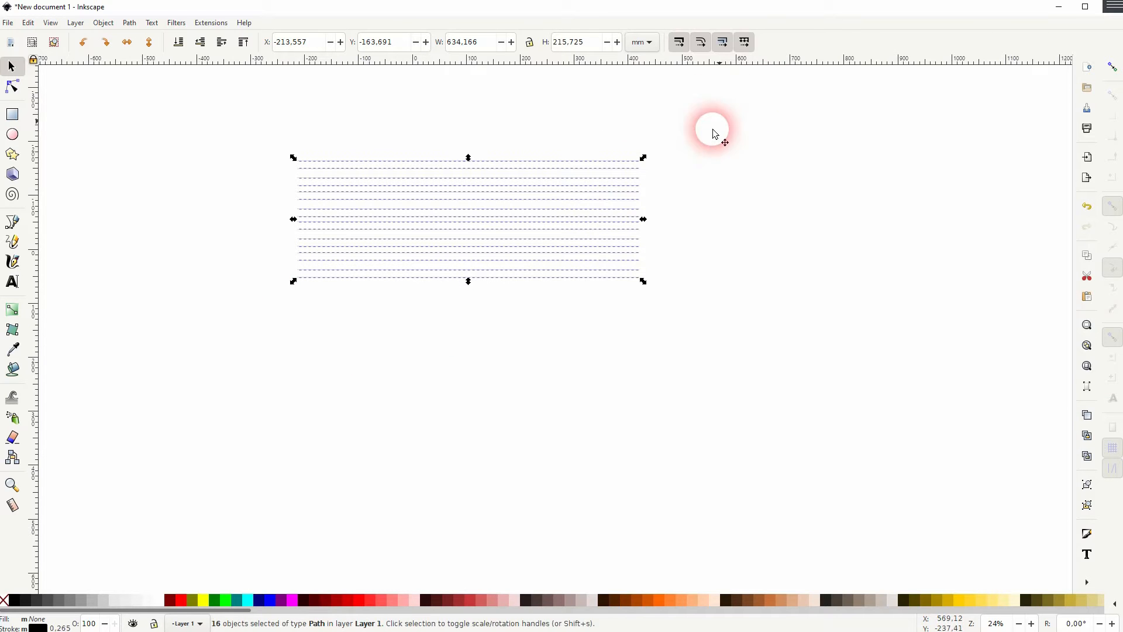
drag(713, 129, 584, 412)
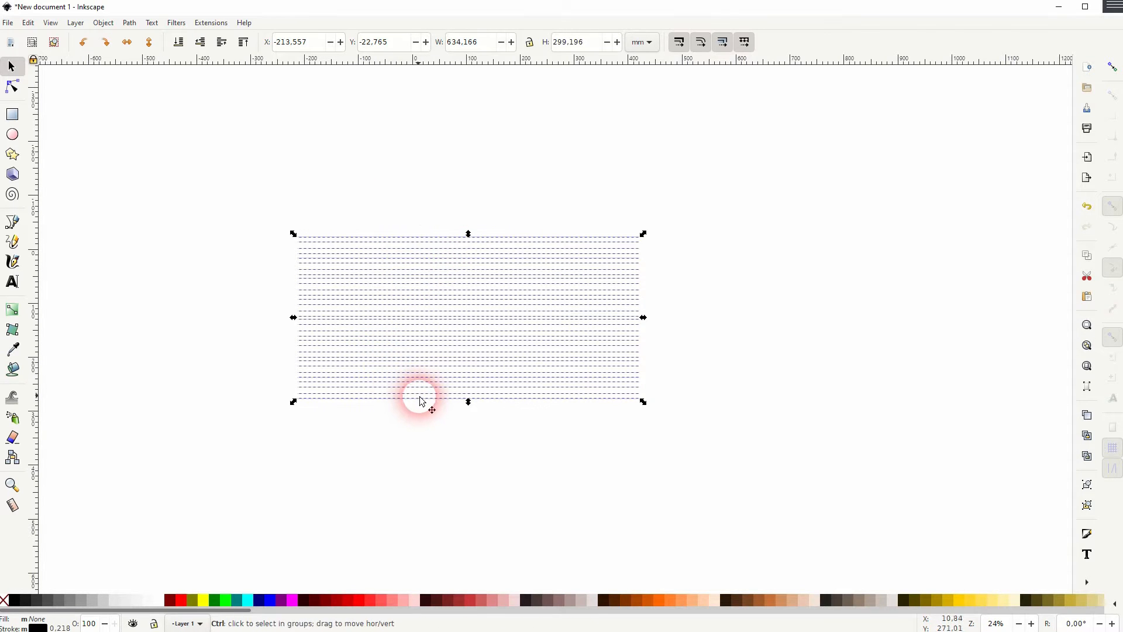
drag(419, 400, 462, 577)
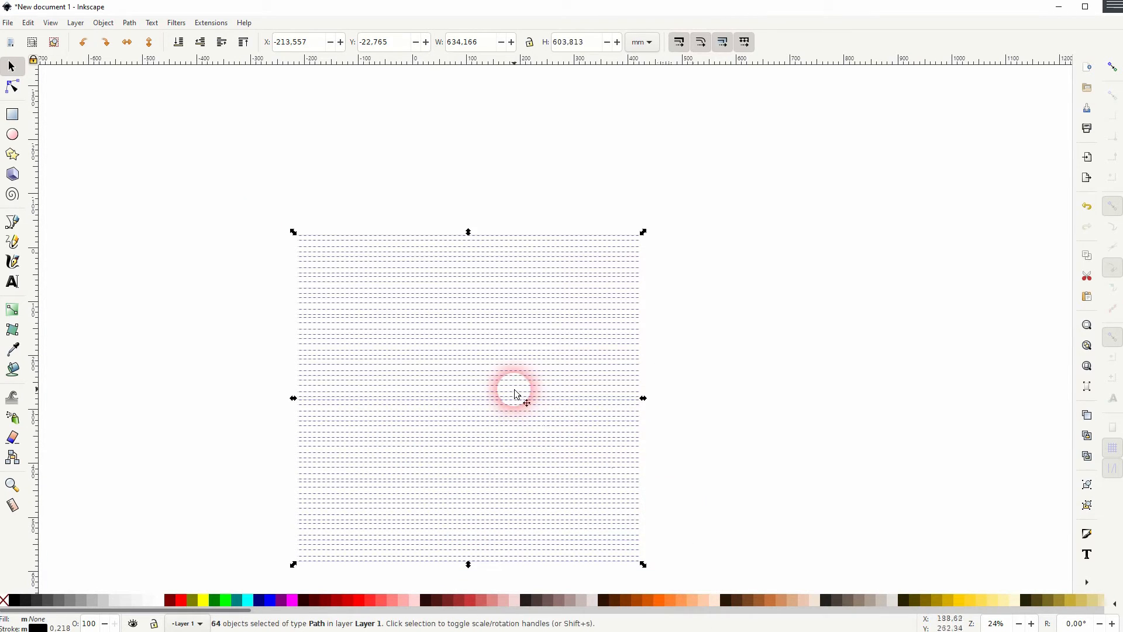
Step: Stretch the 64-line stack to about 899 mm wide and shift it back left
drag(512, 398, 624, 315)
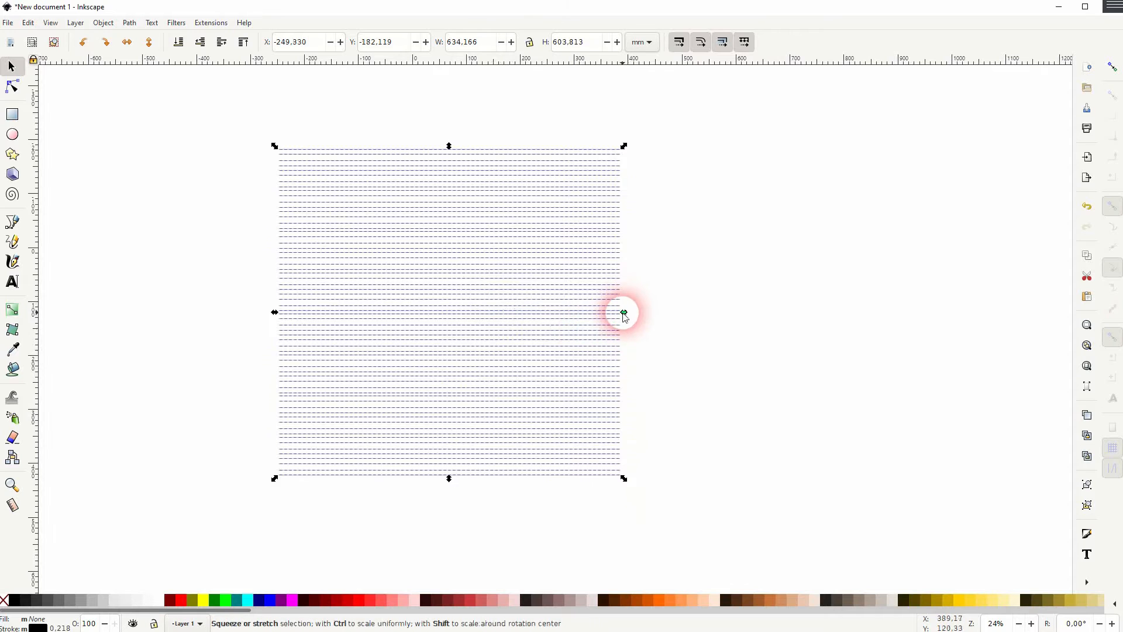
drag(623, 312, 494, 348)
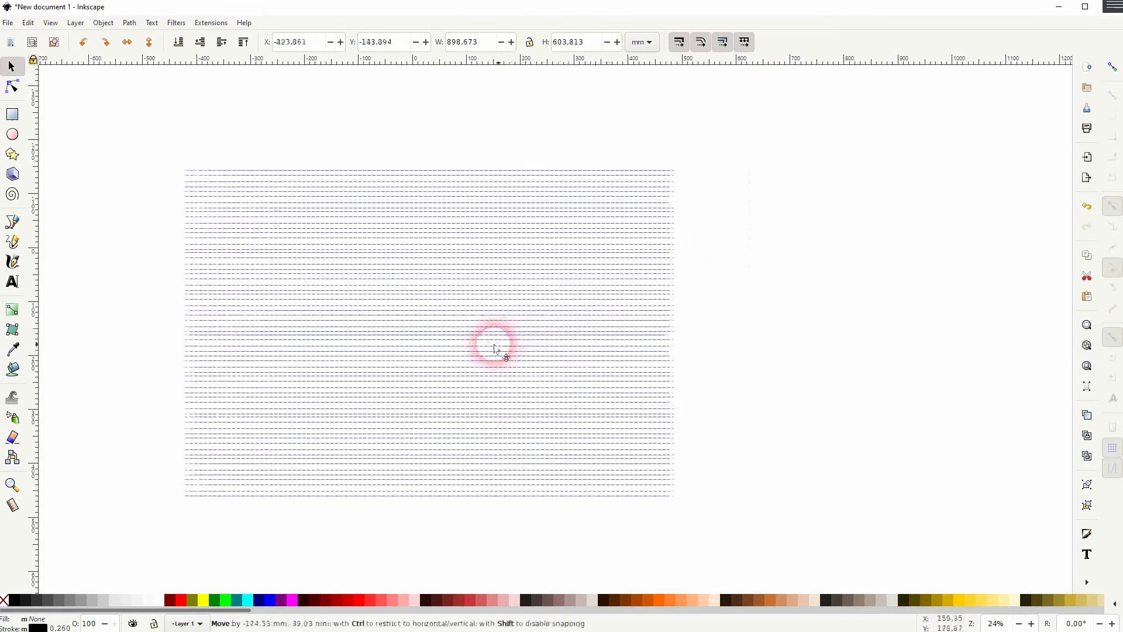
click(103, 22)
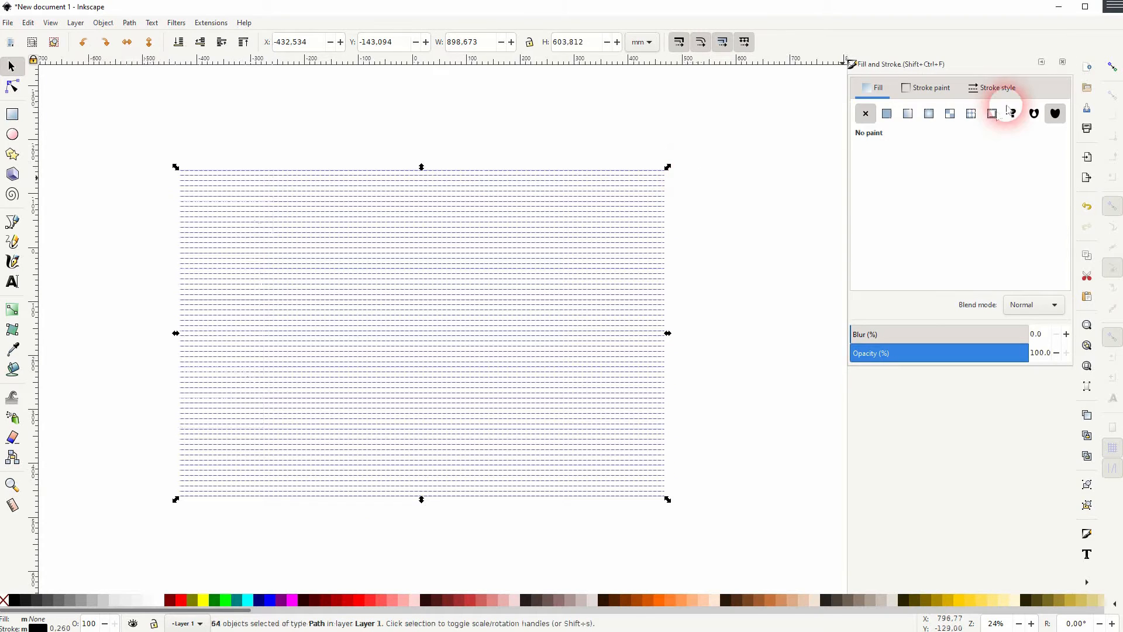
Step: Give all lines a 5 mm stroke width with round caps in Stroke style
click(997, 87)
text(5.000)
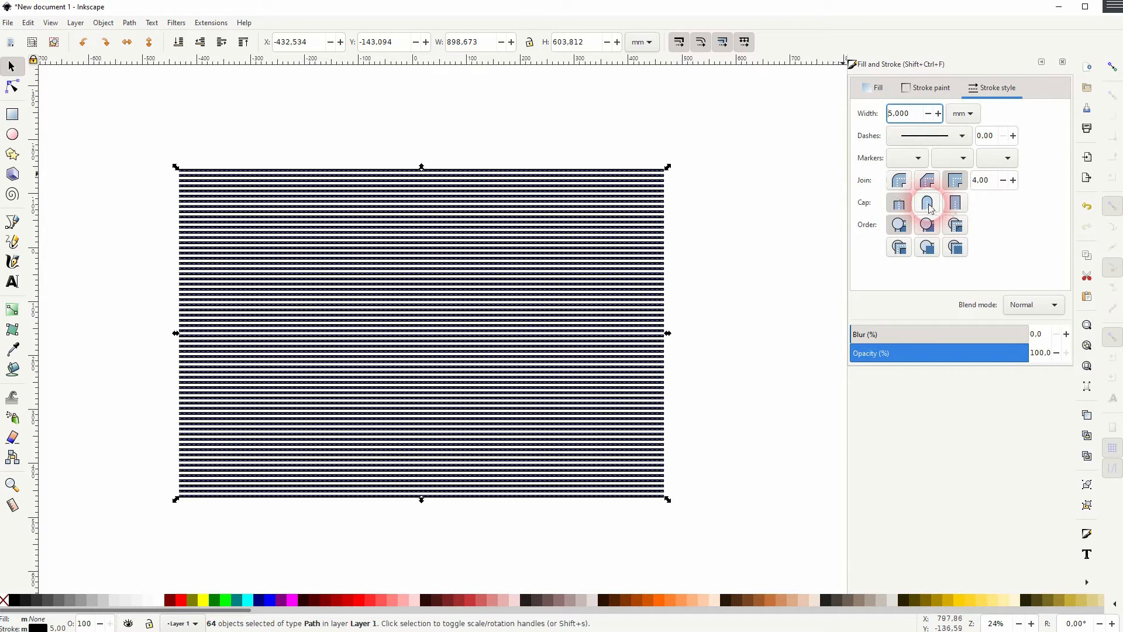
click(747, 293)
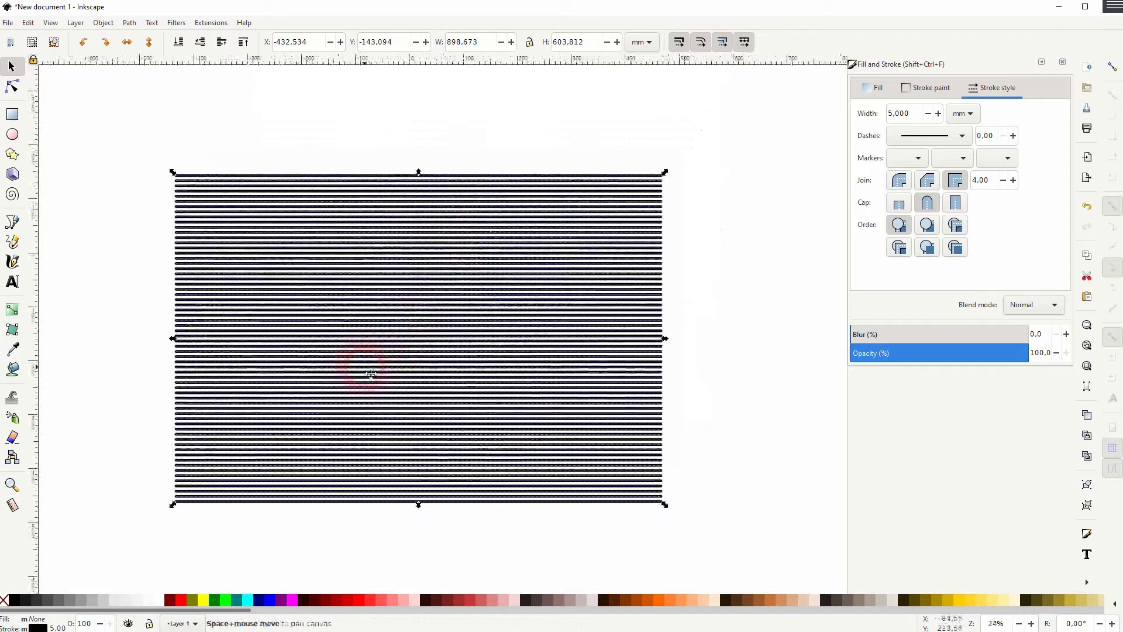
Step: Combine the lines into one path and add a Lattice Deformation 2 effect, ready for node editing
click(129, 23)
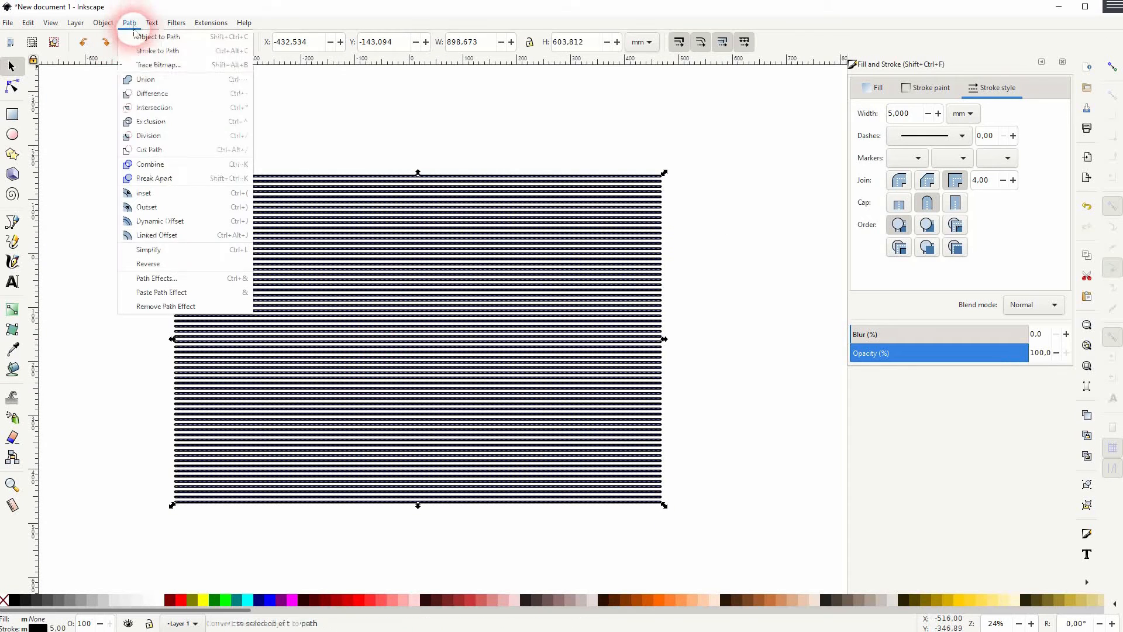
click(128, 23)
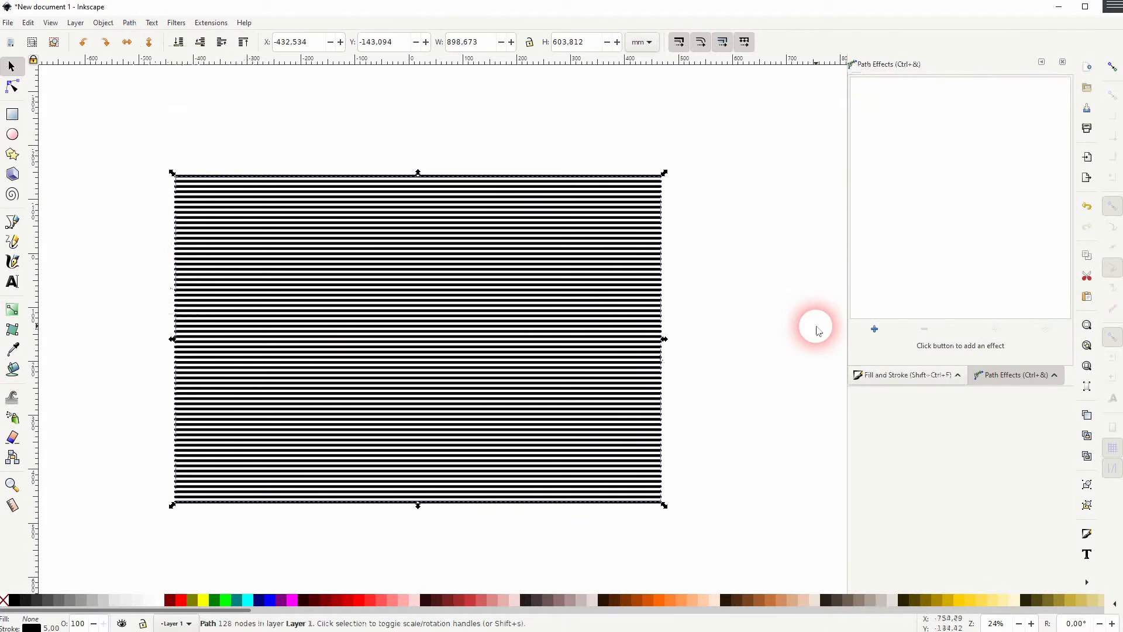
click(874, 328)
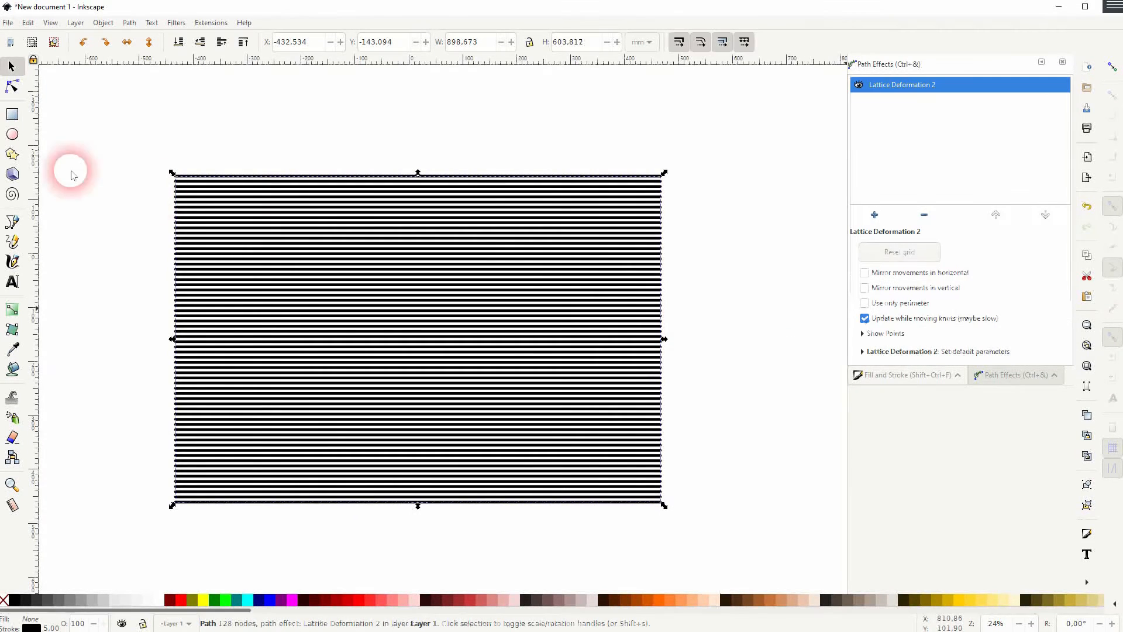
click(11, 85)
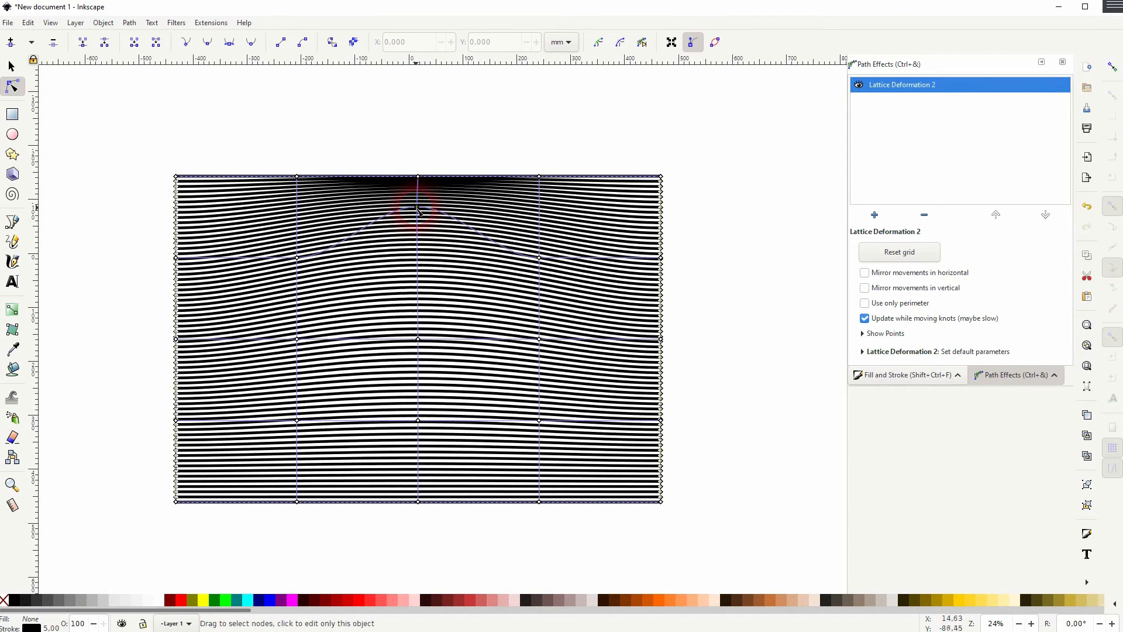
Step: Drag the lattice knots on canvas so the dense lines bend into flowing waves
drag(418, 210, 418, 310)
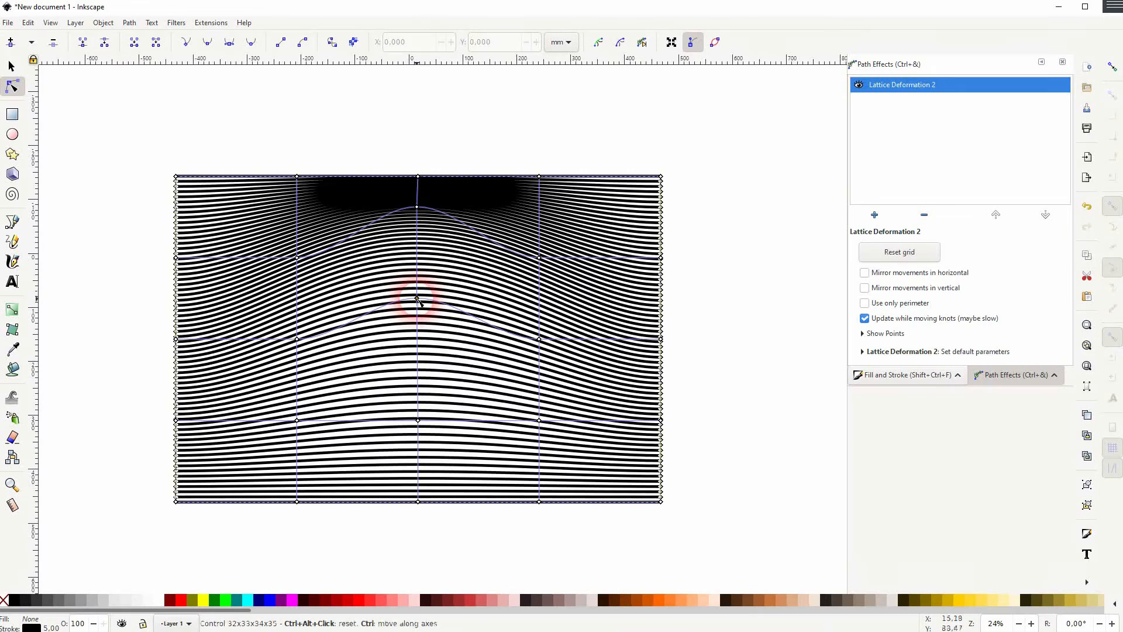
drag(418, 299, 435, 226)
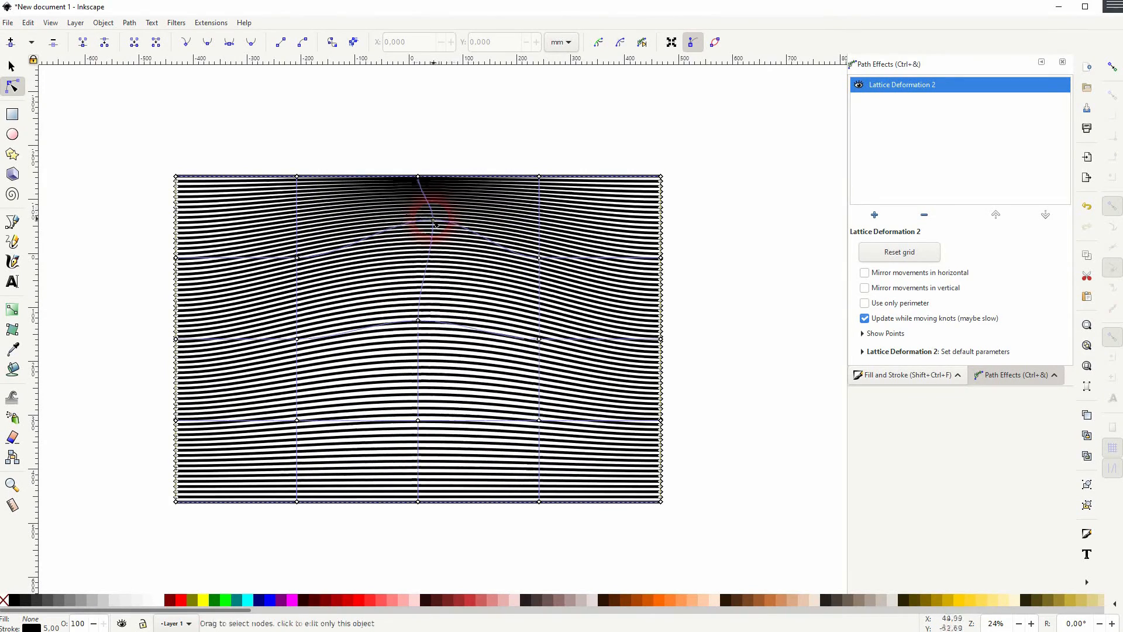
drag(429, 225, 422, 411)
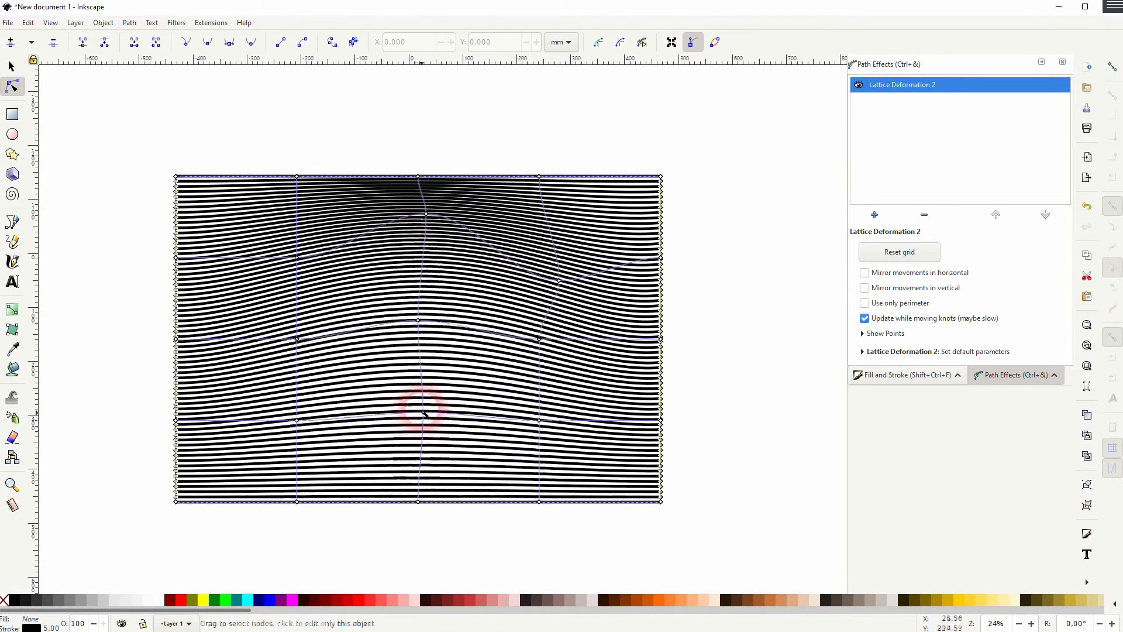
drag(423, 412, 584, 287)
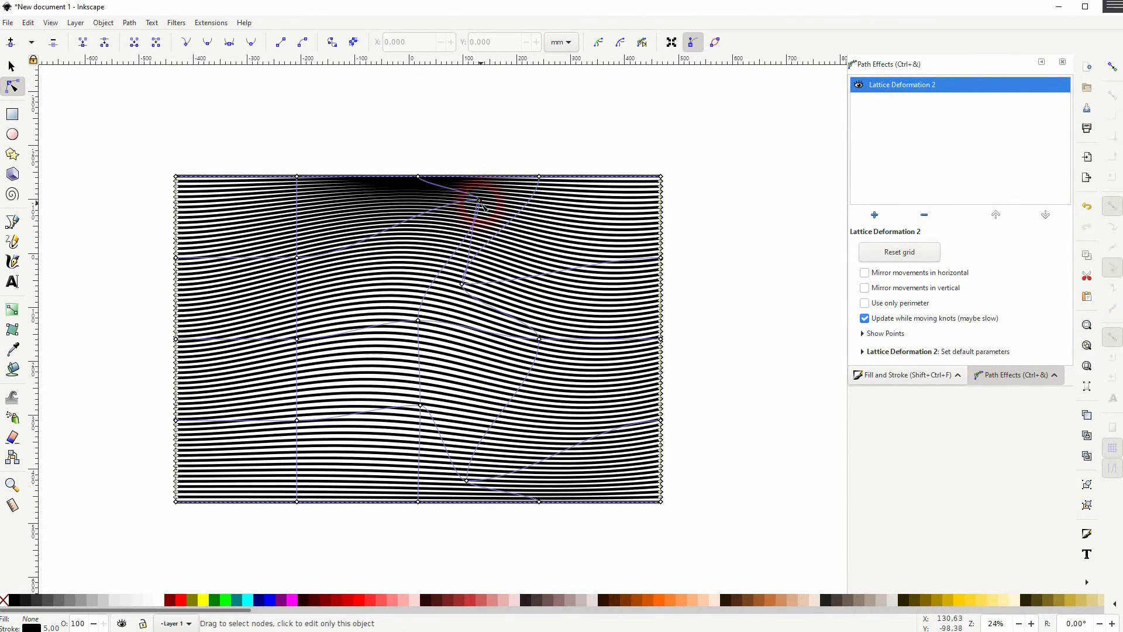
drag(479, 209, 315, 330)
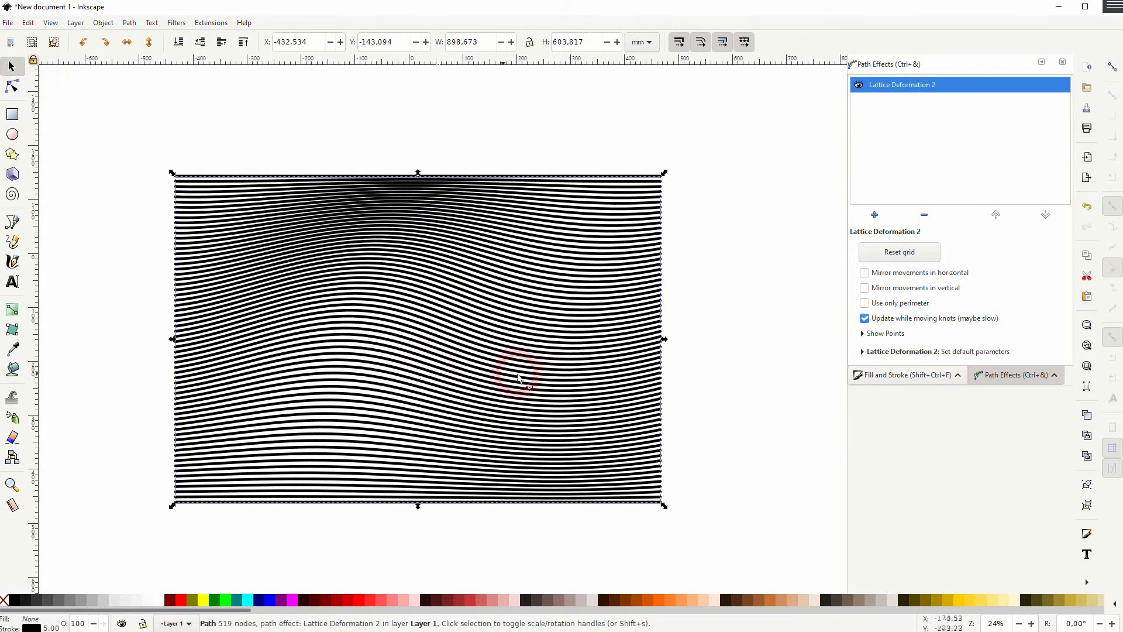
mouse_move(587, 366)
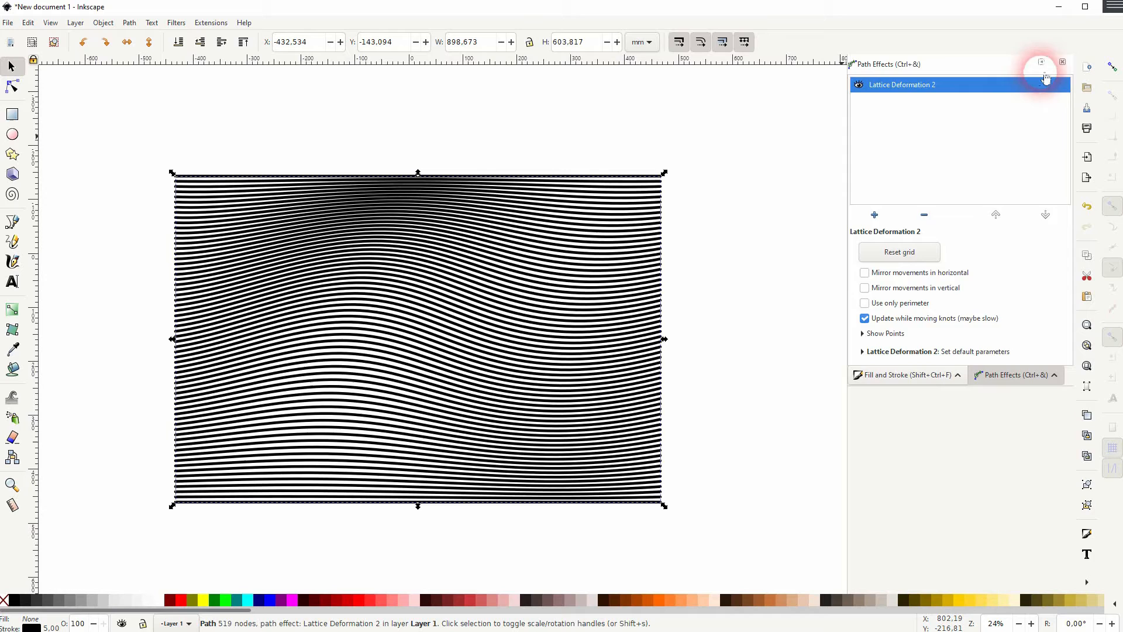
Step: Convert the warped lines with Object to Path and bring up Fill and Stroke with the Gradient tool
click(1062, 62)
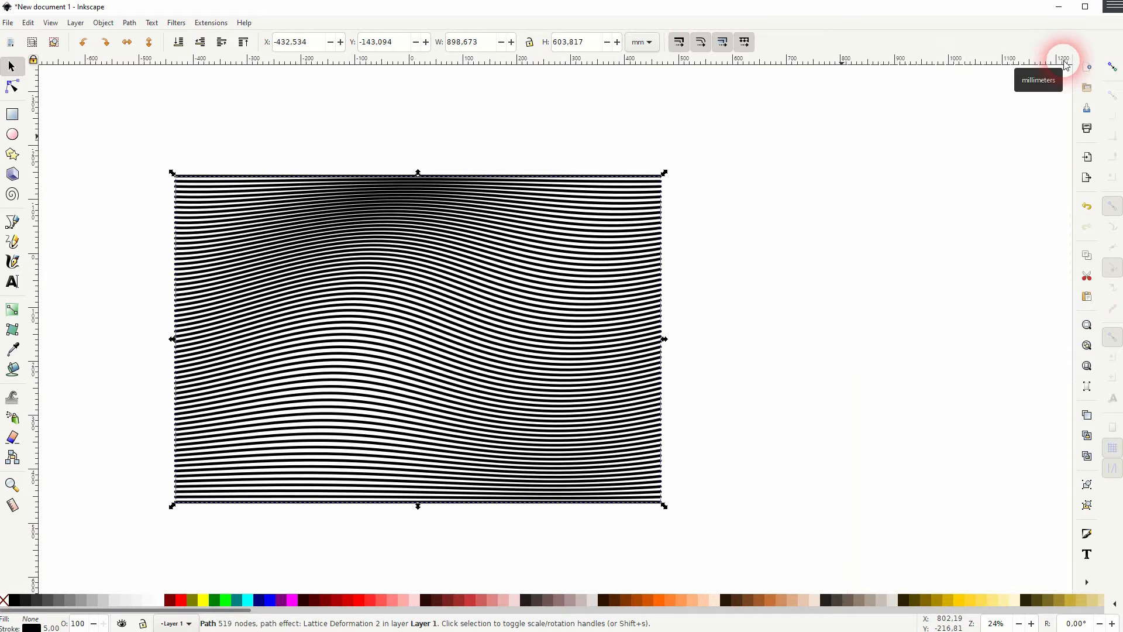
click(128, 22)
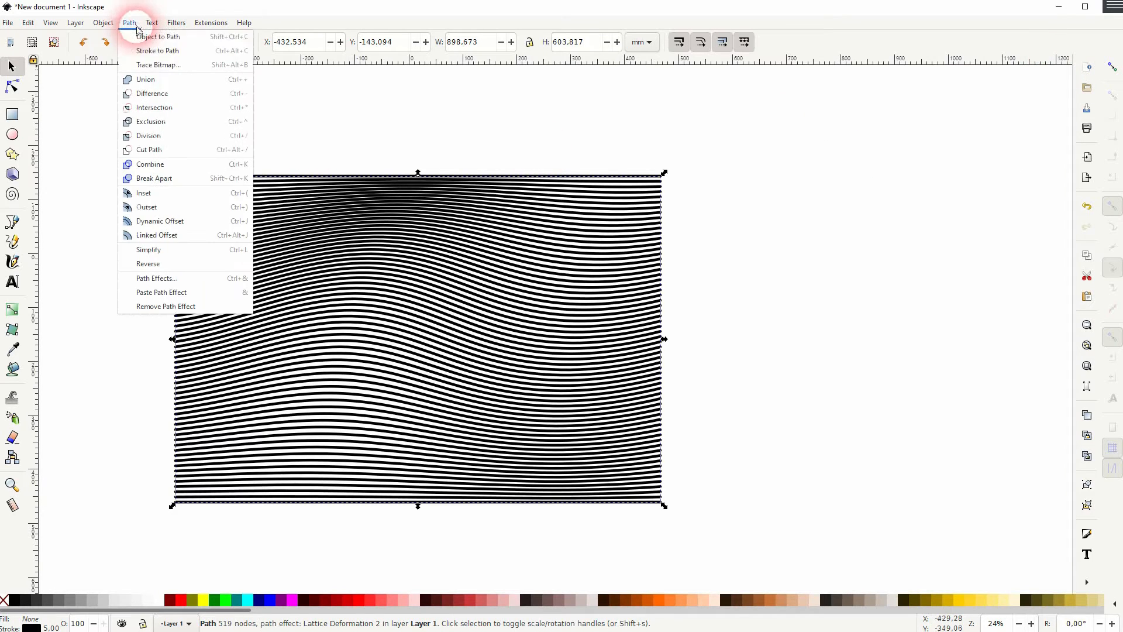
click(103, 22)
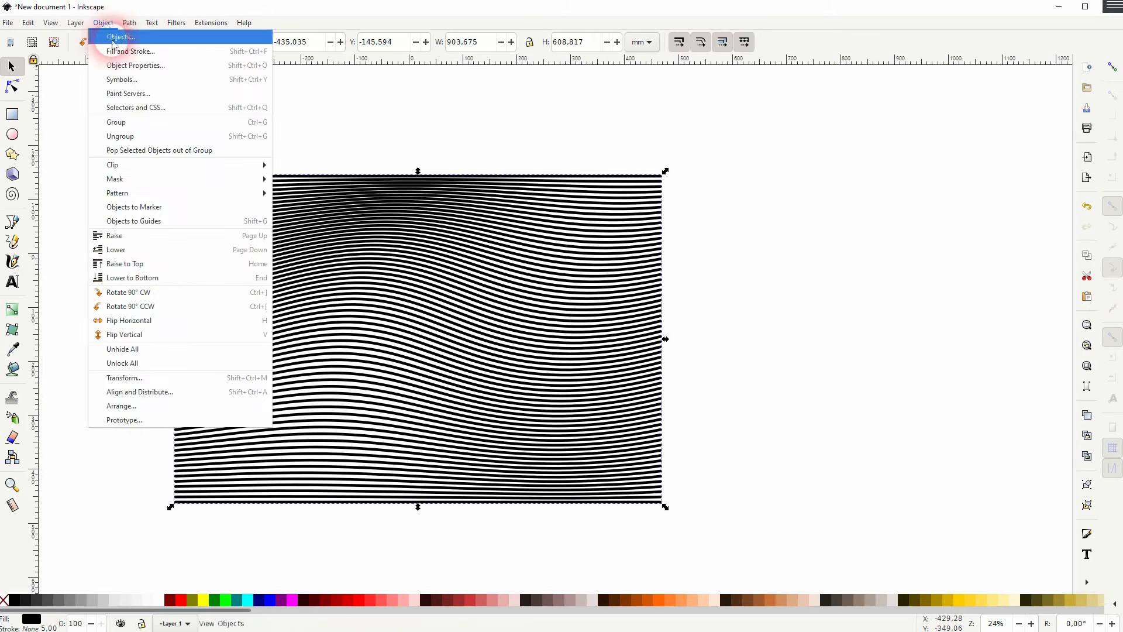
click(130, 50)
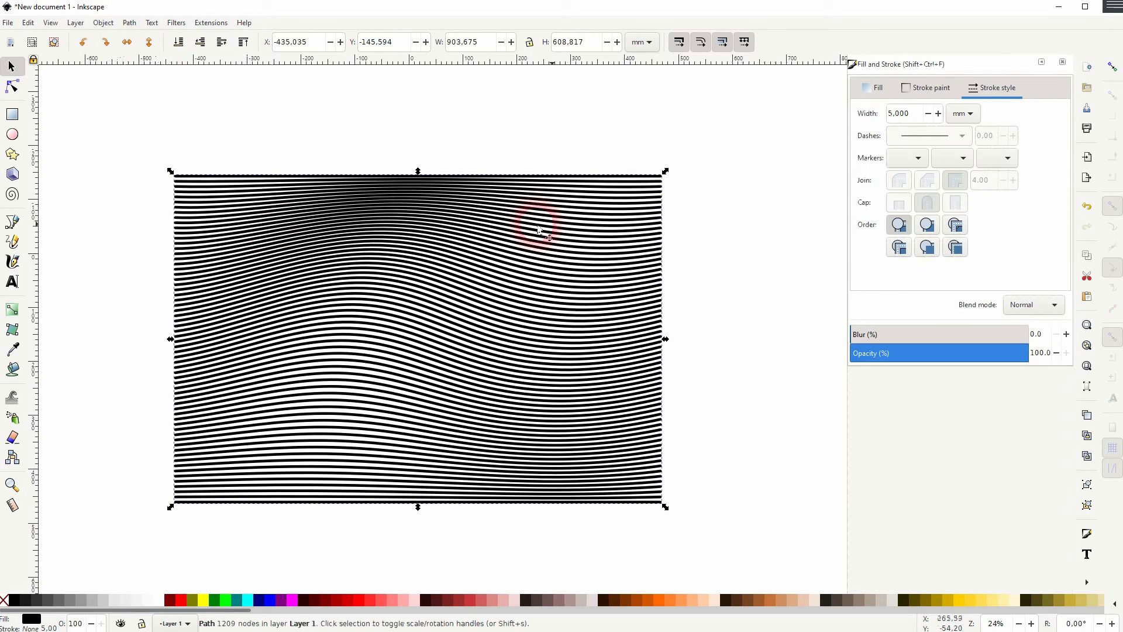
click(11, 310)
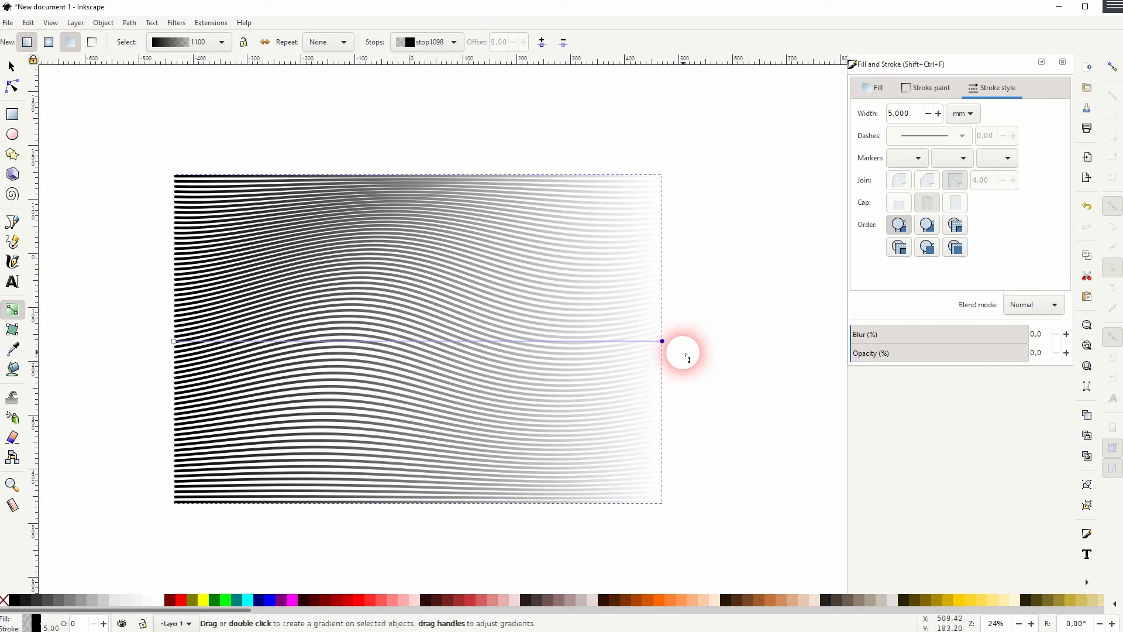
mouse_move(715, 346)
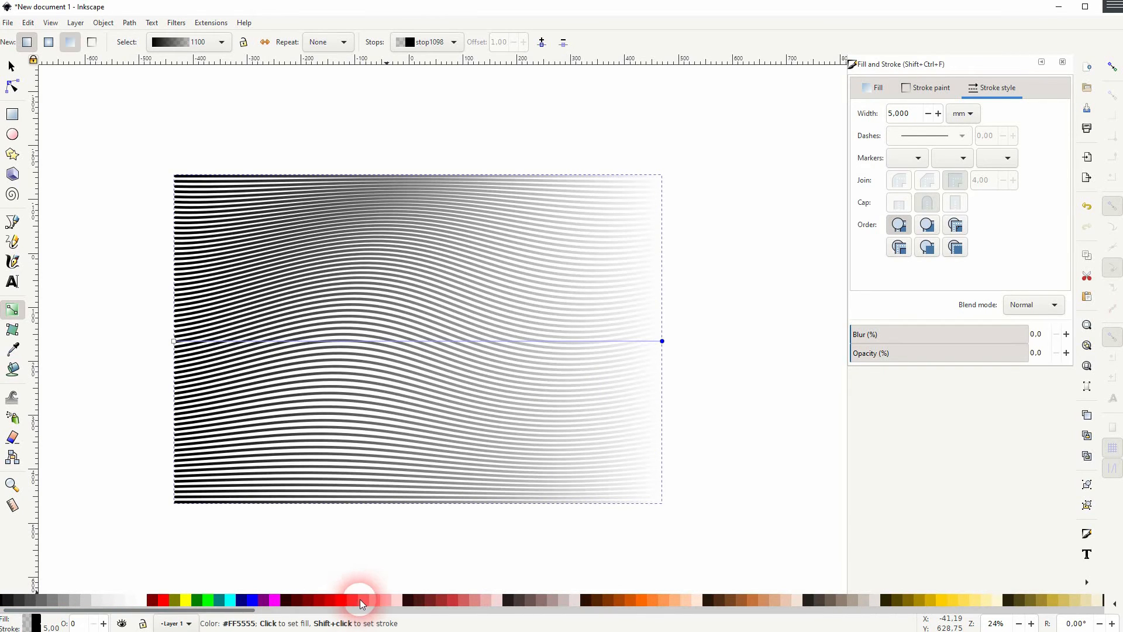
Step: Colour the linear gradient red at the end stop and blue at the start stop
click(348, 598)
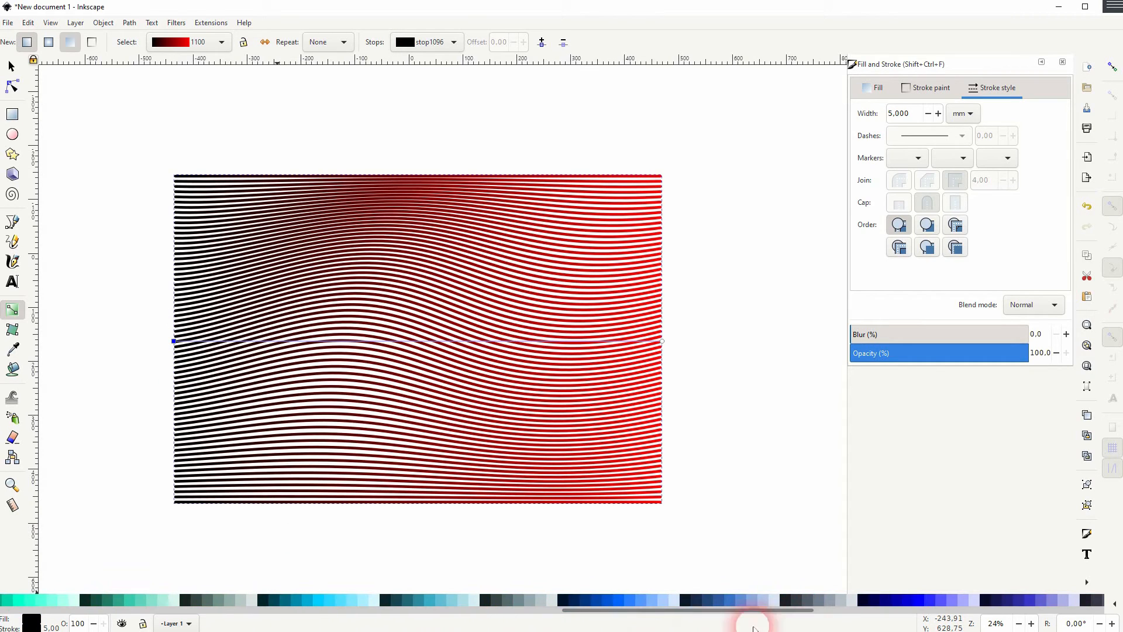
click(618, 600)
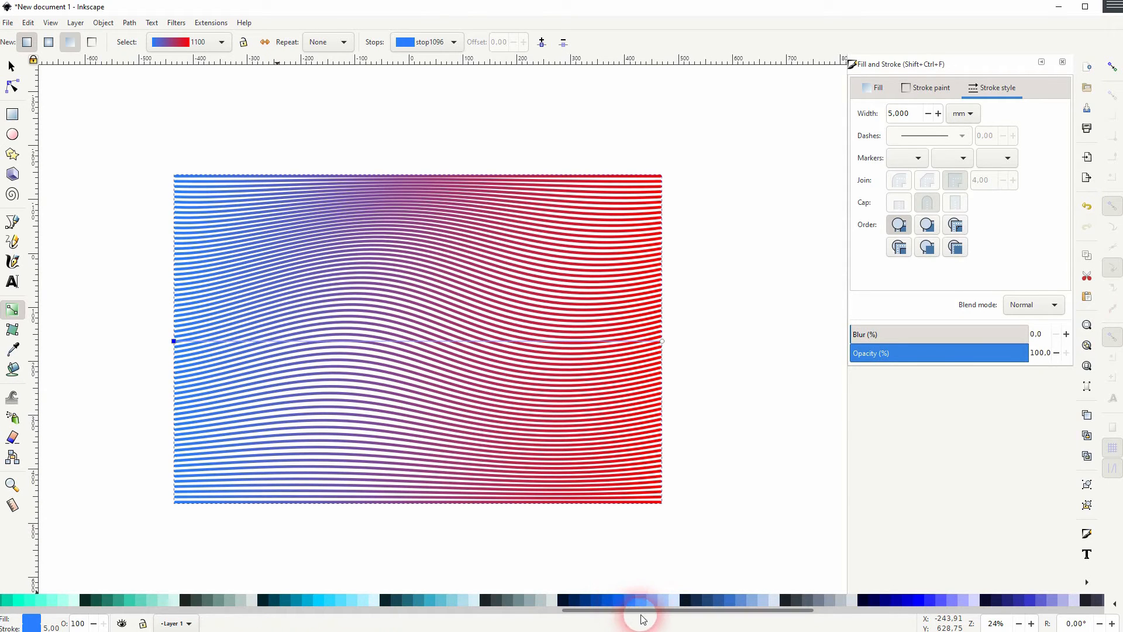
click(928, 600)
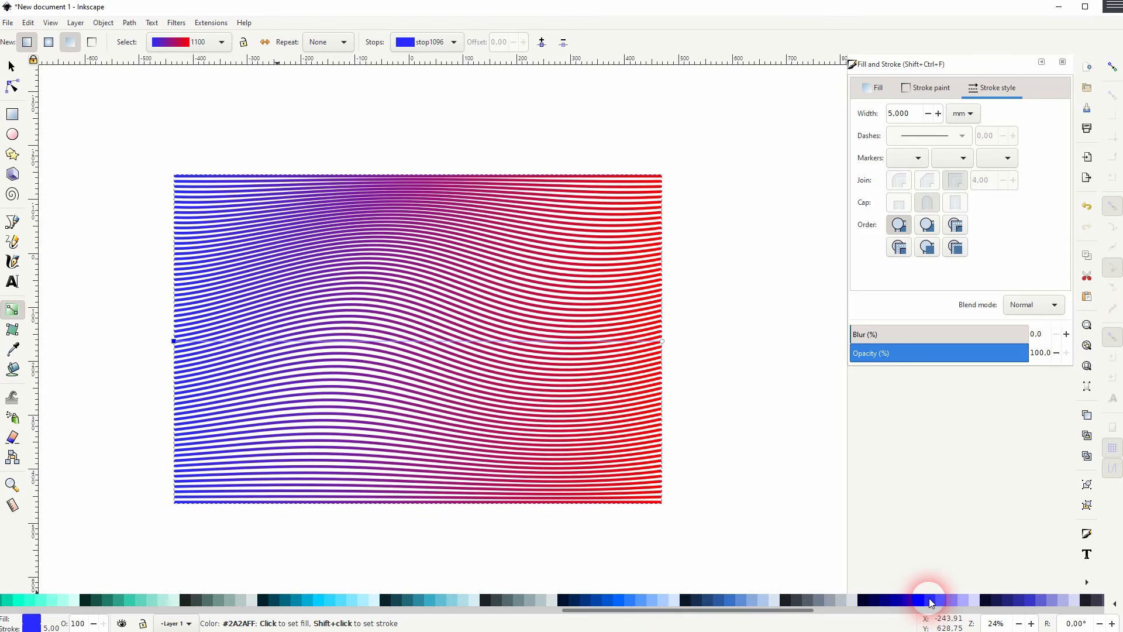
click(931, 601)
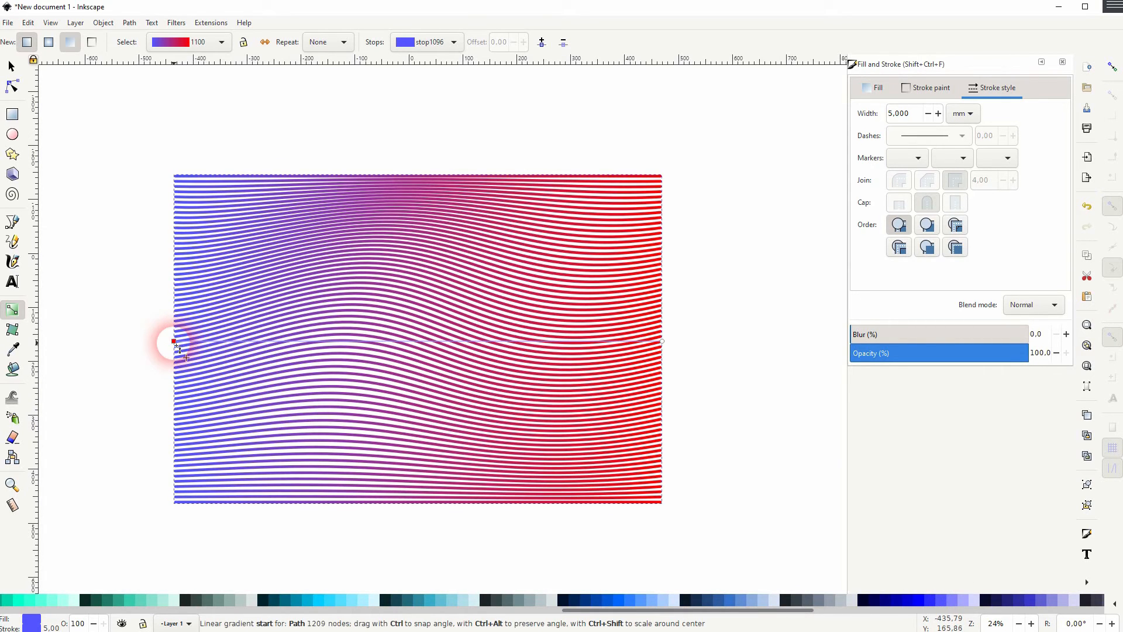
Step: Add a middle gradient stop and make it cyan, giving blue–cyan–red shading
drag(174, 340, 251, 351)
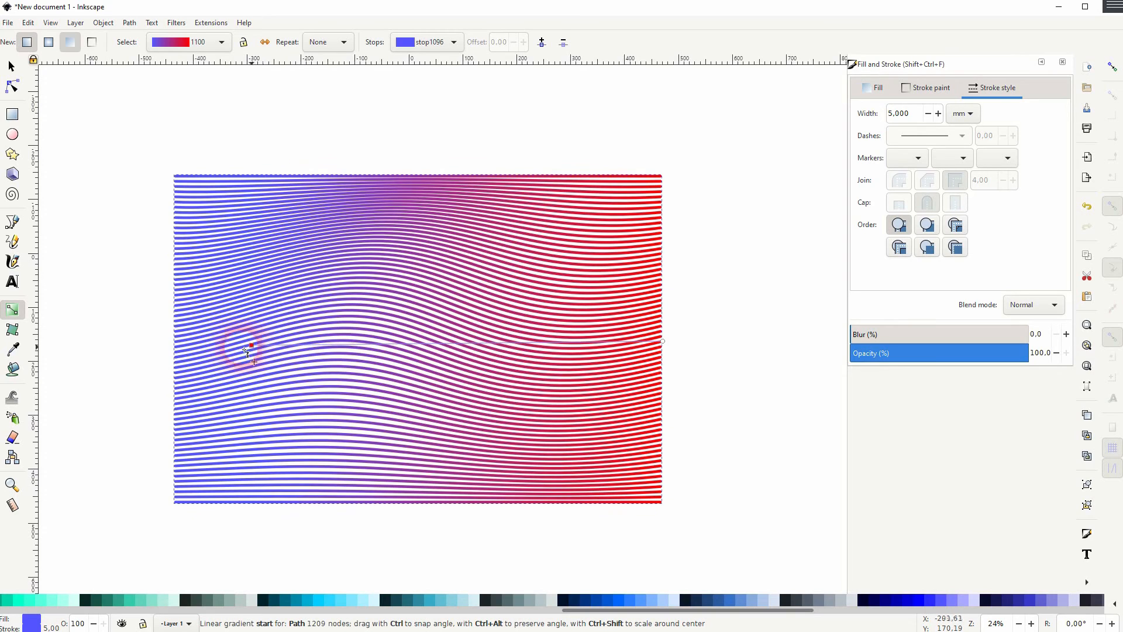
drag(251, 348, 173, 340)
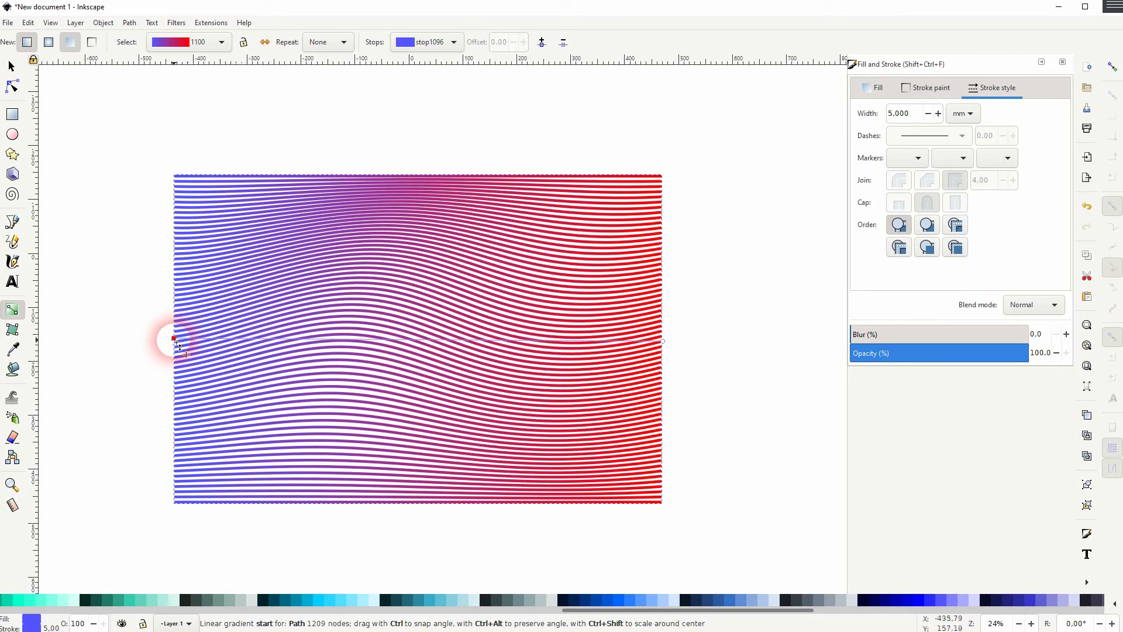
drag(176, 343, 419, 344)
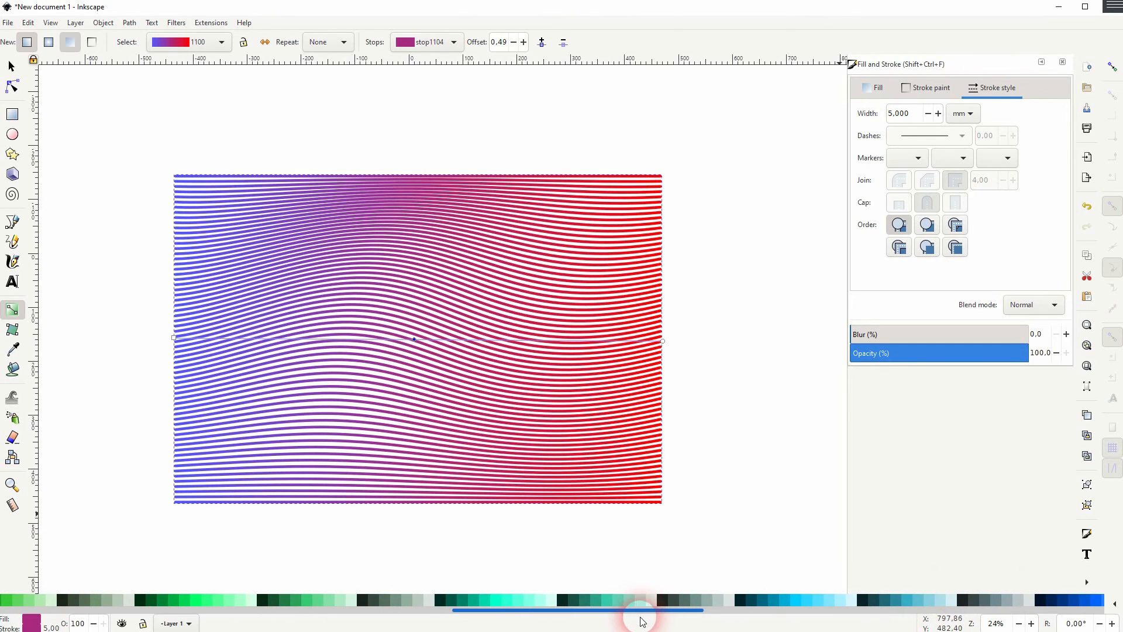
click(527, 600)
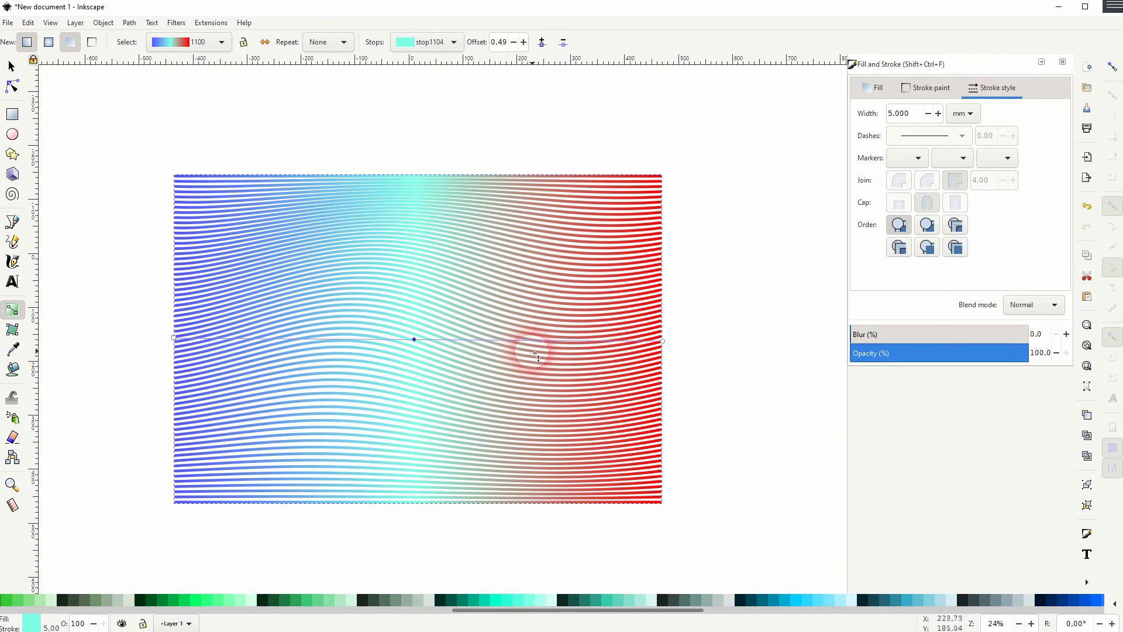
mouse_move(611, 319)
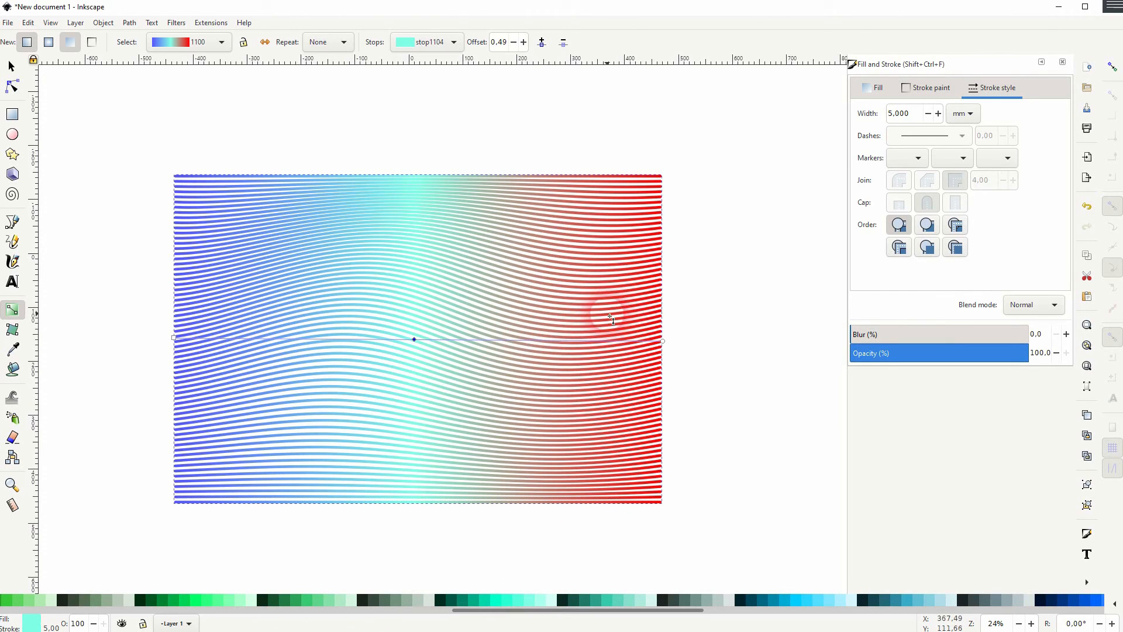
mouse_move(483, 237)
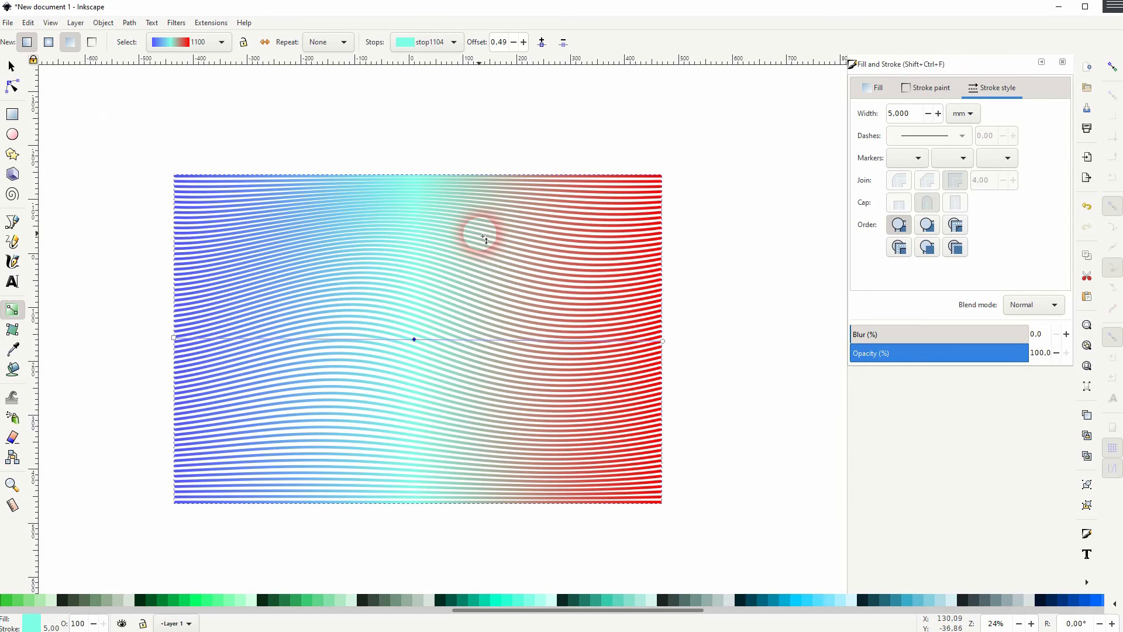
drag(483, 236, 476, 252)
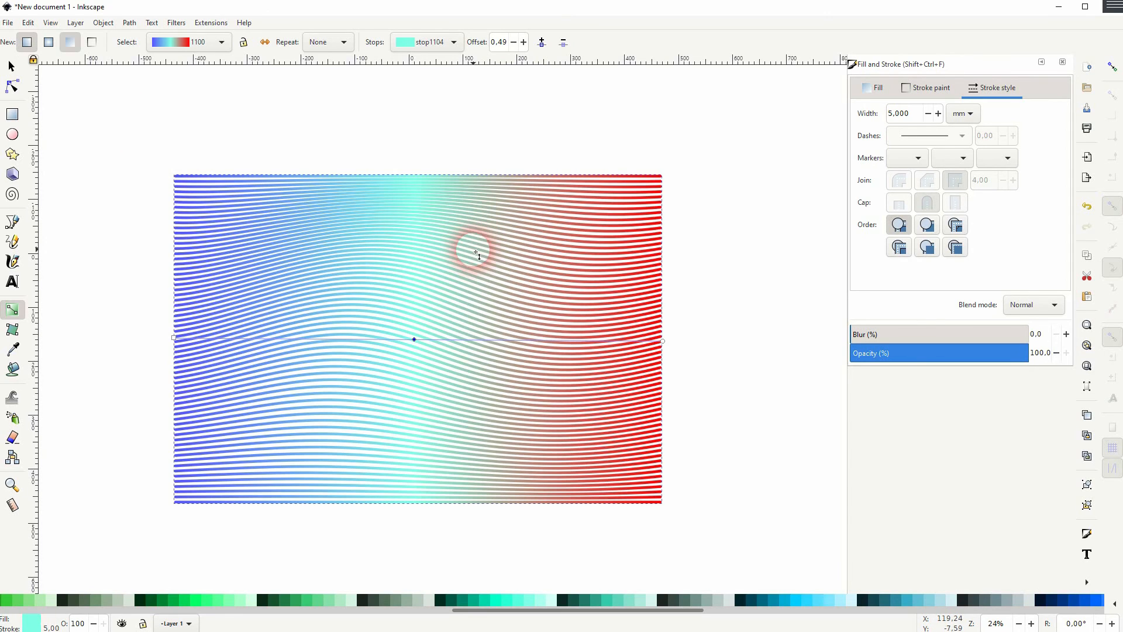